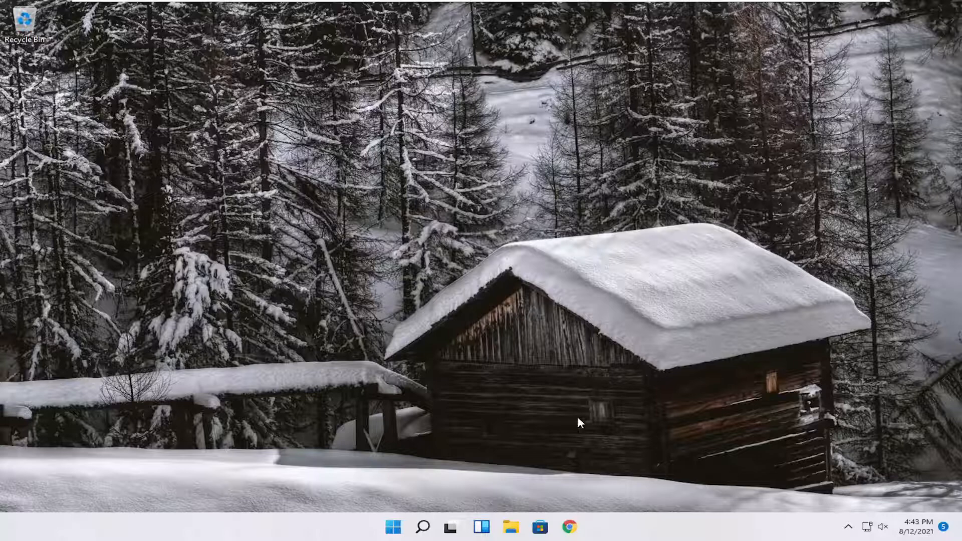
Step: Search Windows for 'cmd' so Command Prompt appears as the best match
{"action": "left_click", "coordinate": [422, 527]}
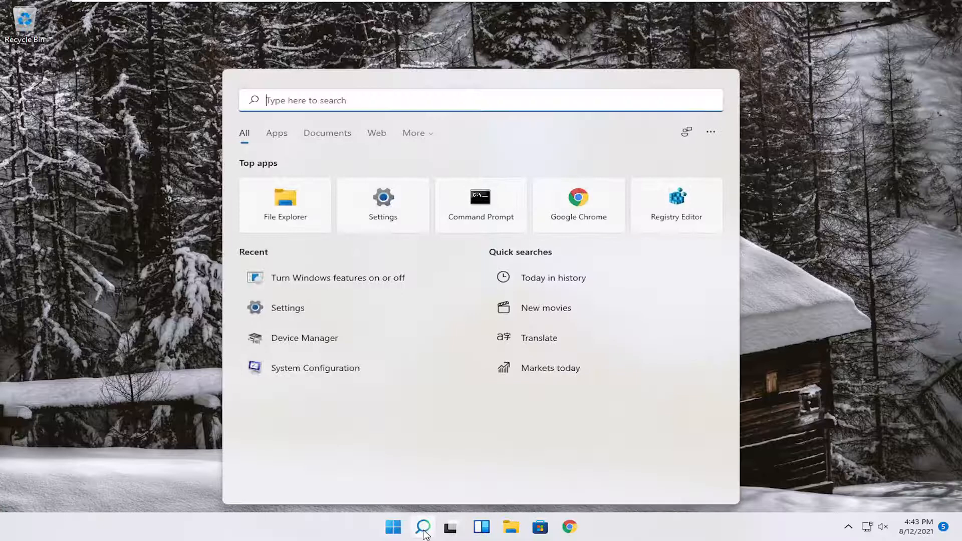
{"action": "type", "text": "cmd"}
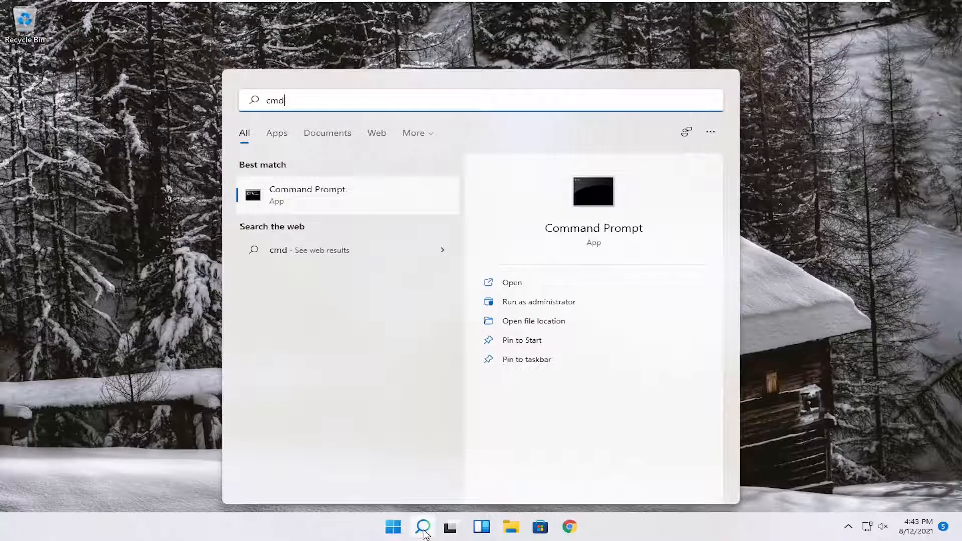
{"action": "mouse_move", "coordinate": [408, 363]}
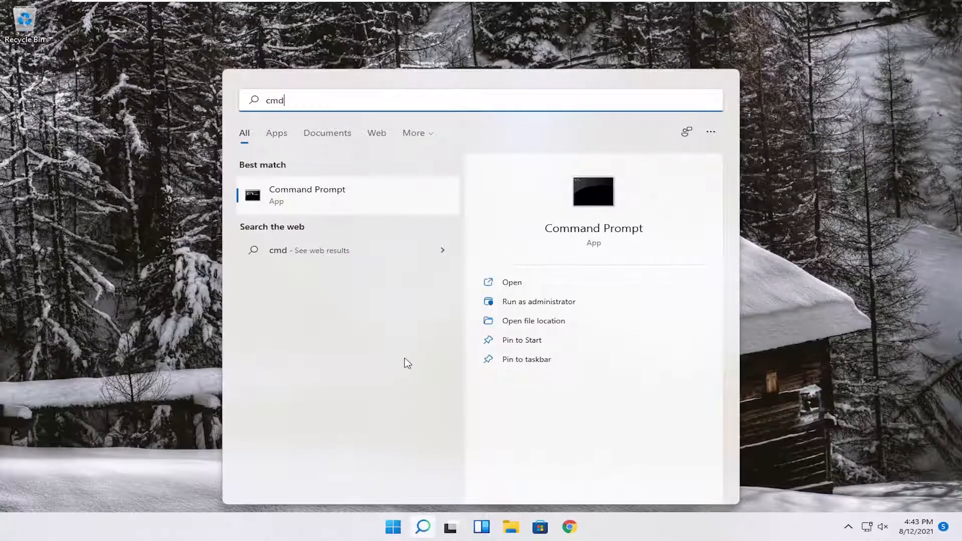
Step: Launch Command Prompt as administrator and approve the User Account Control prompt
{"action": "right_click", "coordinate": [307, 195]}
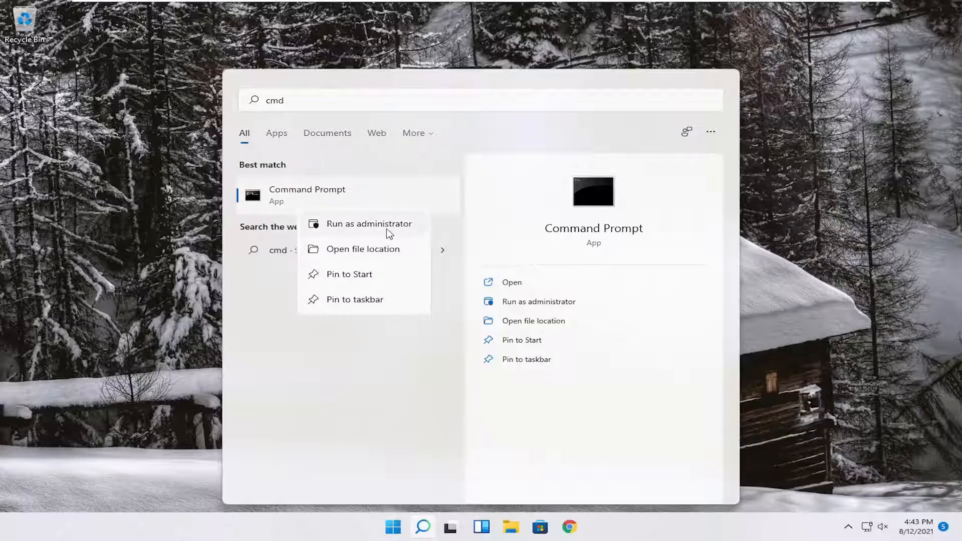
{"action": "left_click", "coordinate": [369, 224]}
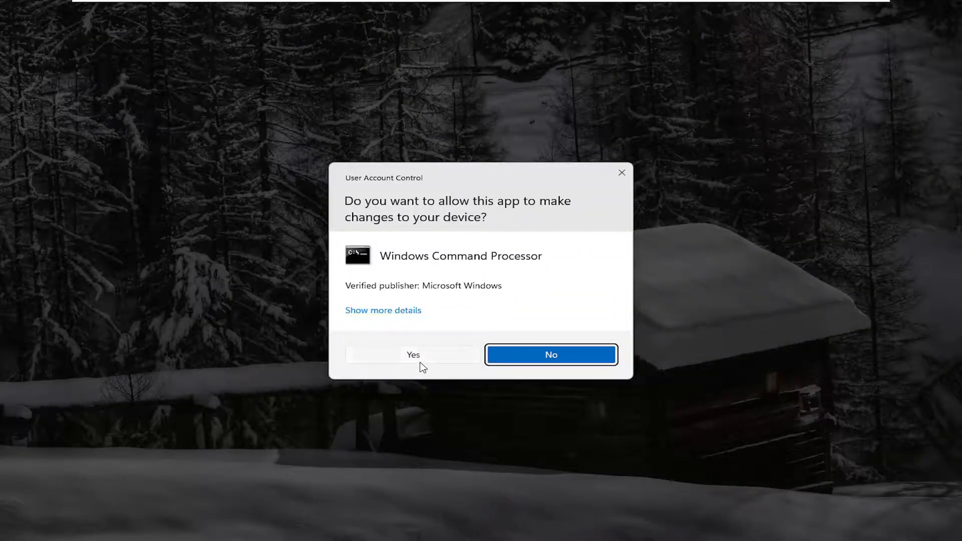
{"action": "left_click", "coordinate": [413, 354]}
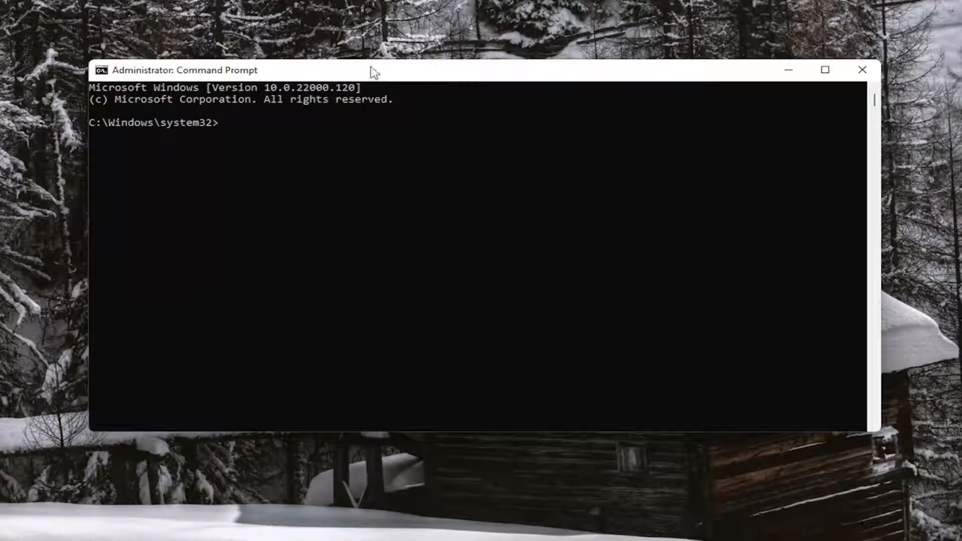
Step: Run ipconfig /flushdns to clear the DNS resolver cache
{"action": "type", "text": "ipconfig /flushdns"}
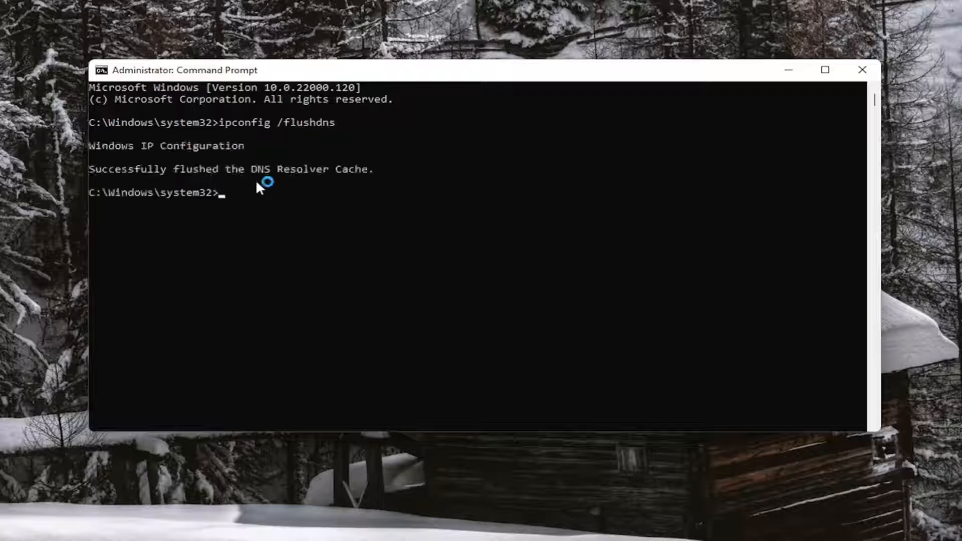
{"action": "mouse_move", "coordinate": [216, 171]}
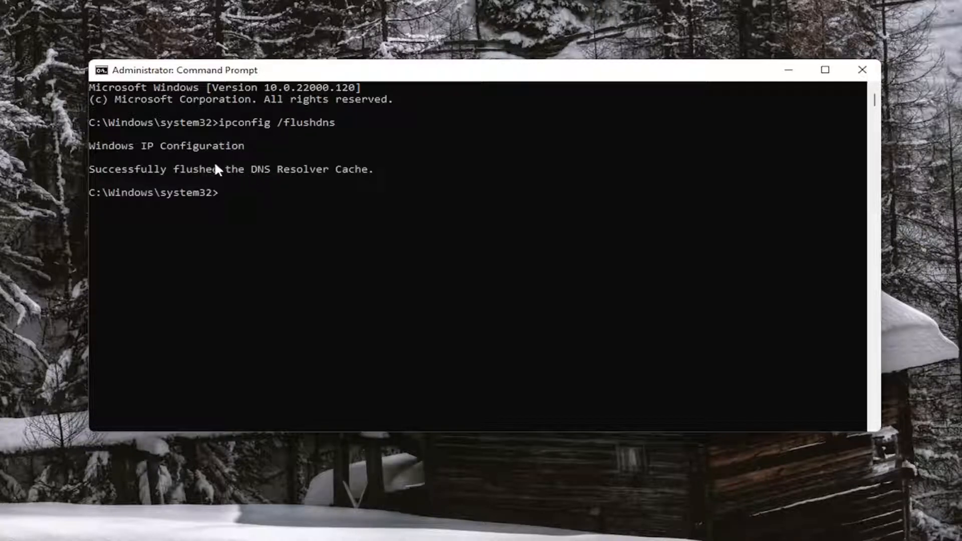
{"action": "mouse_move", "coordinate": [190, 187]}
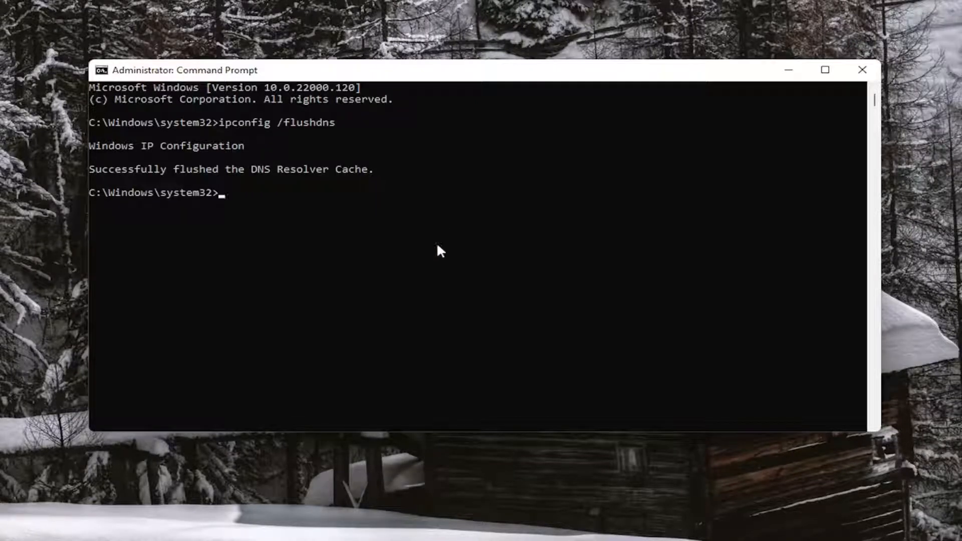
Step: Run netsh winsock reset, close the prompt, and open the Start context menu
{"action": "type", "text": "netsh w"}
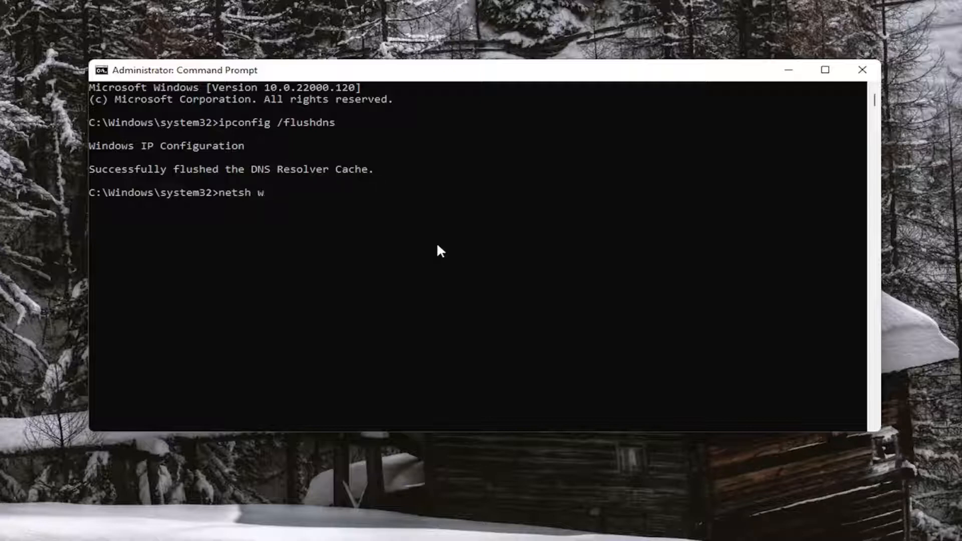
{"action": "type", "text": "insock"}
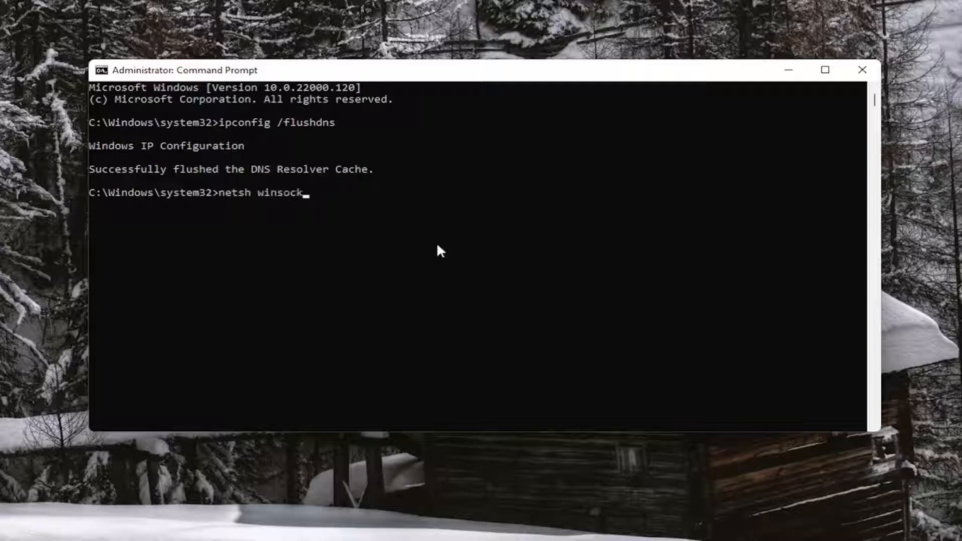
{"action": "type", "text": "reset"}
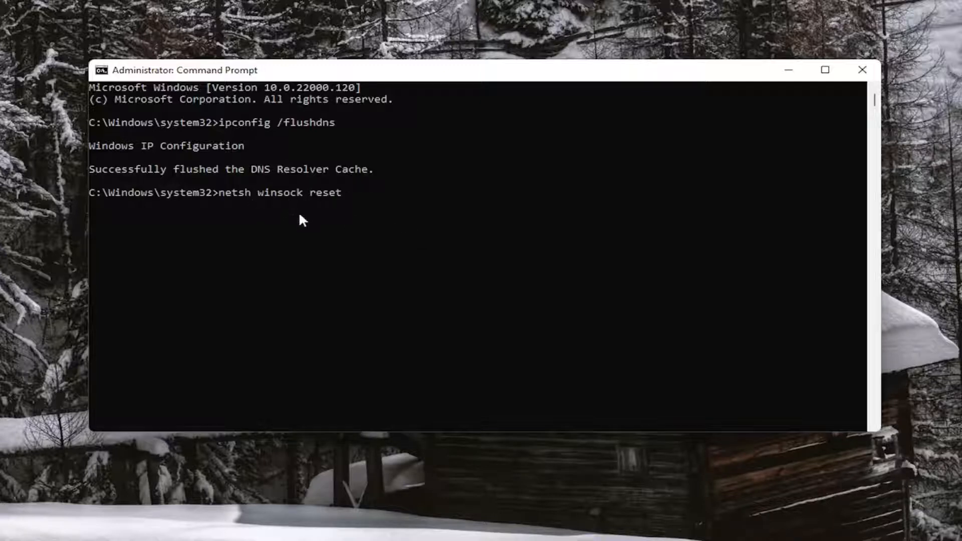
{"action": "mouse_move", "coordinate": [367, 237]}
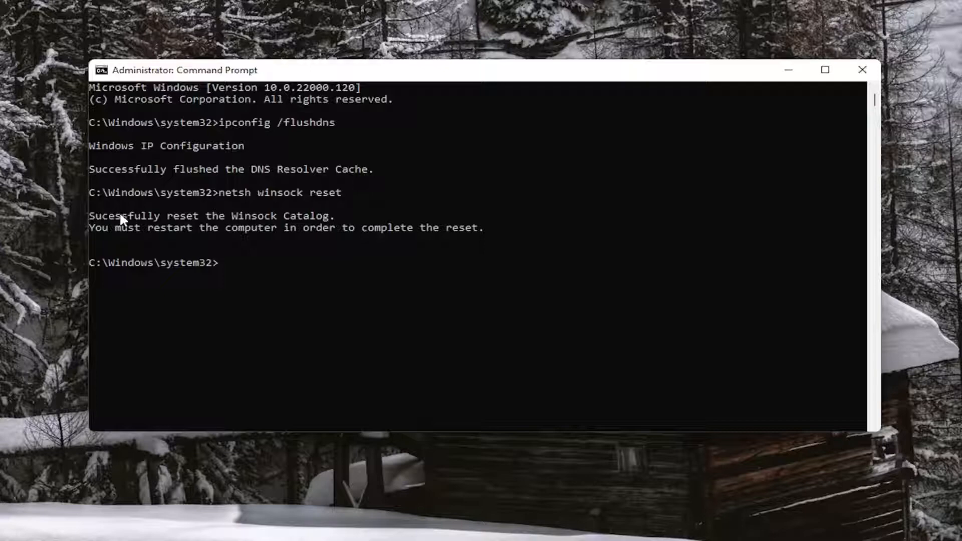
{"action": "mouse_move", "coordinate": [178, 244]}
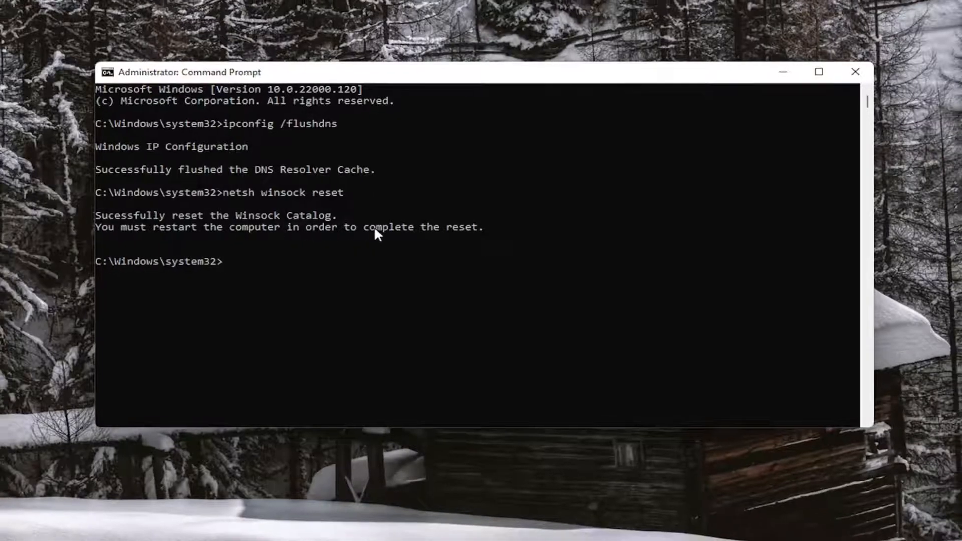
{"action": "left_click", "coordinate": [855, 72]}
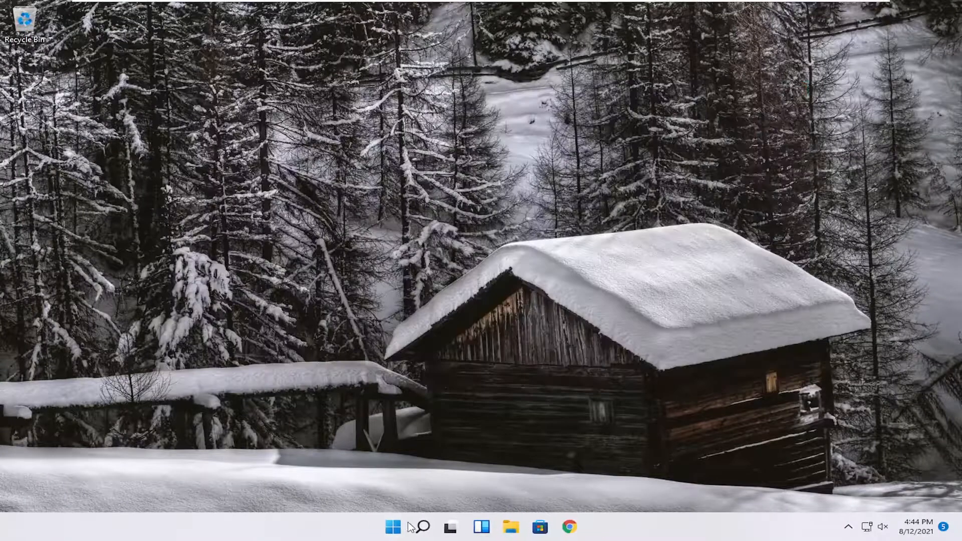
{"action": "right_click", "coordinate": [393, 526]}
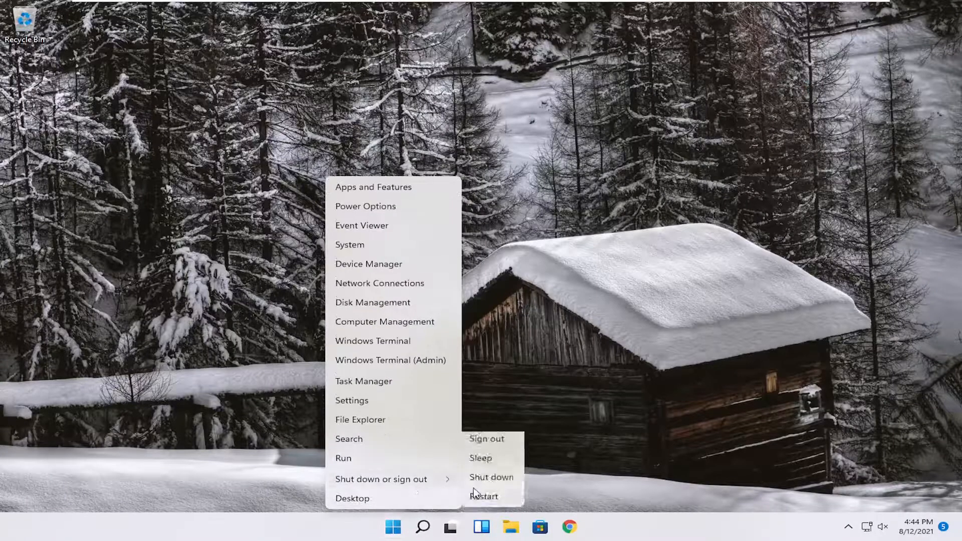